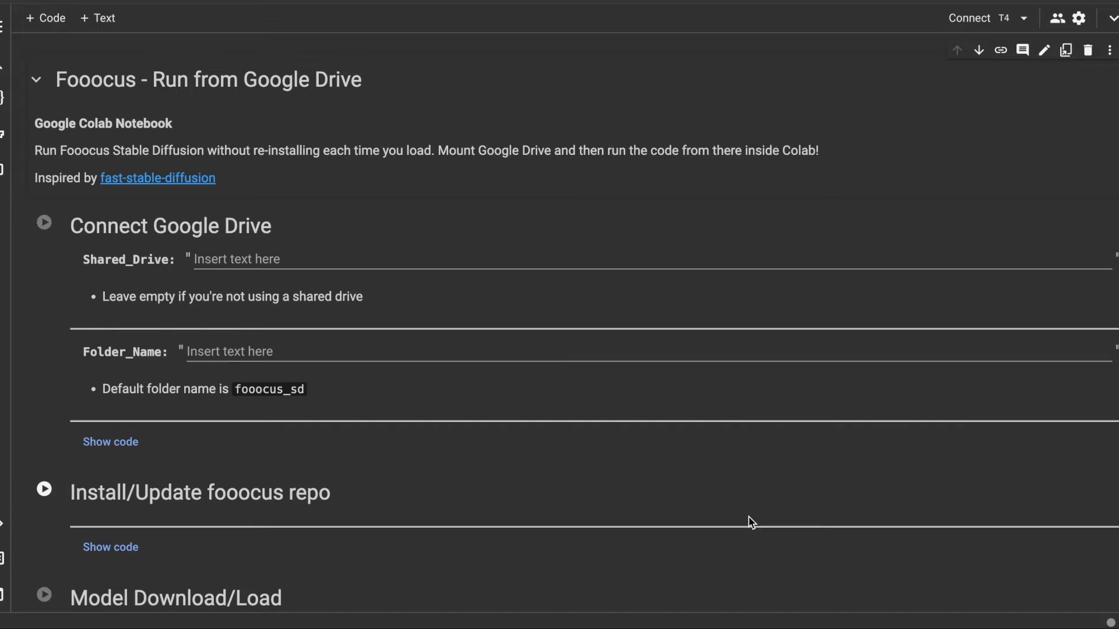
mouse_move(491, 249)
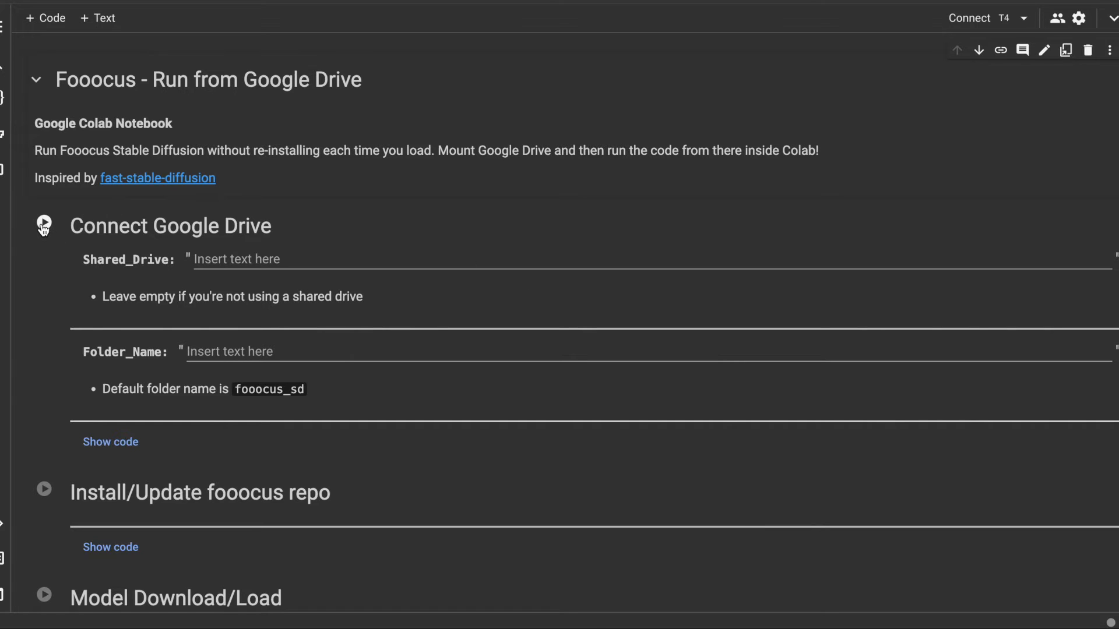
- Run the Connect Google Drive cell and confirm 'Connect to Google Drive' in the permission prompt
click(43, 225)
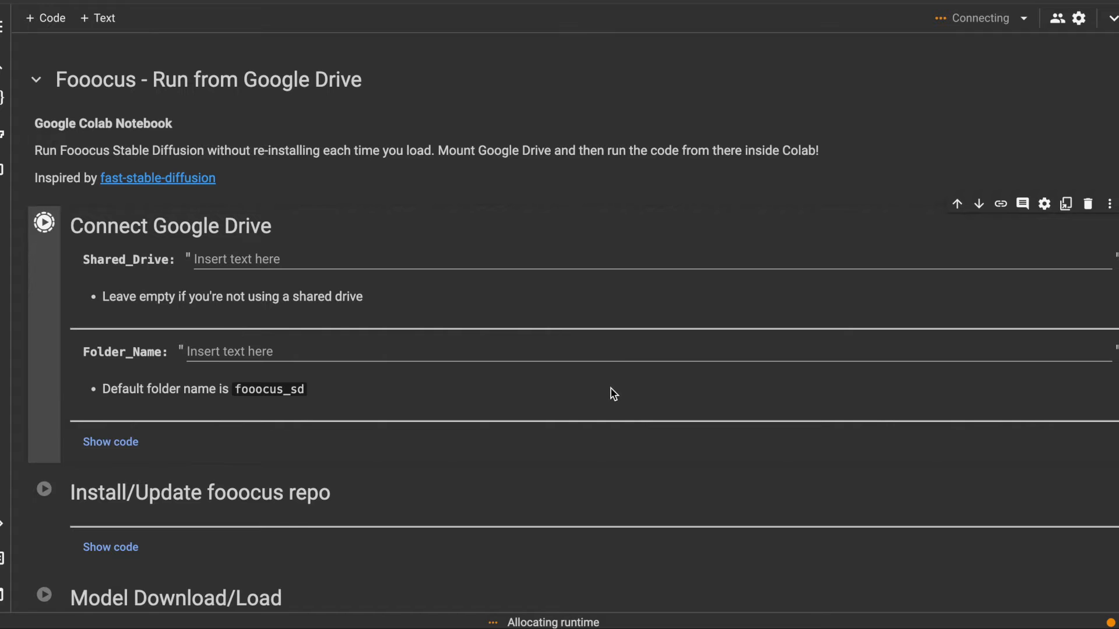
click(43, 222)
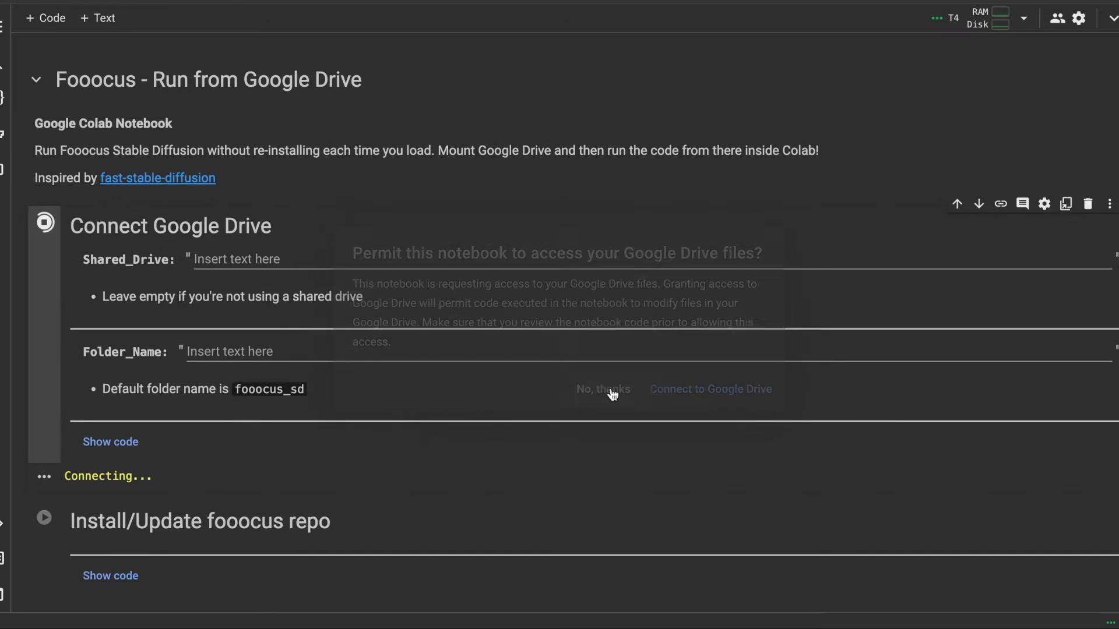
click(710, 390)
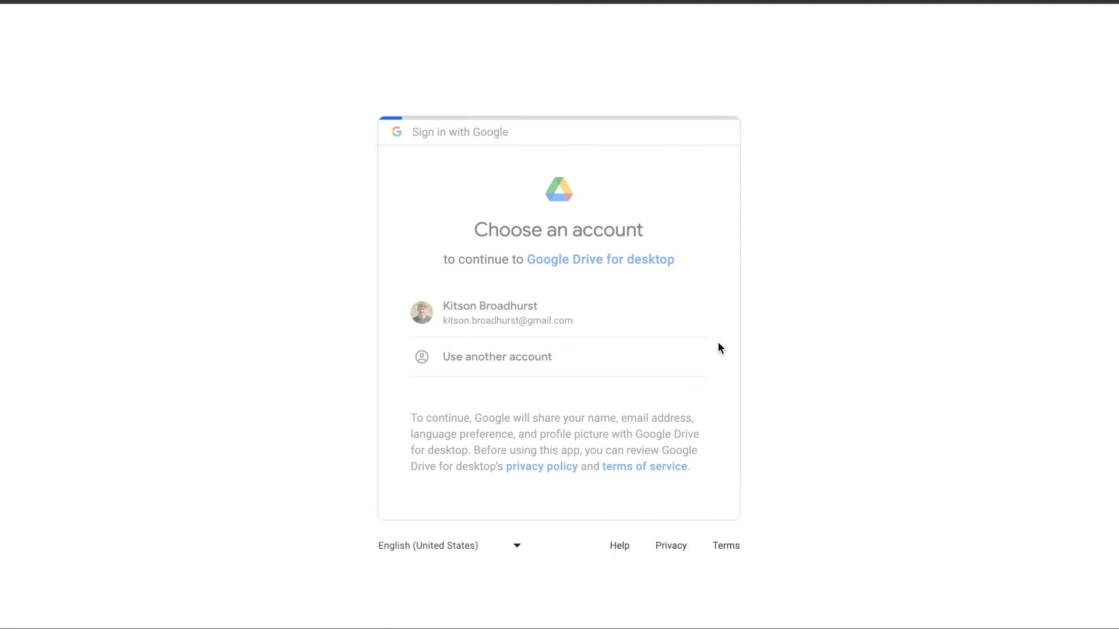
- Choose the Google account and allow the requested Drive permissions
click(490, 312)
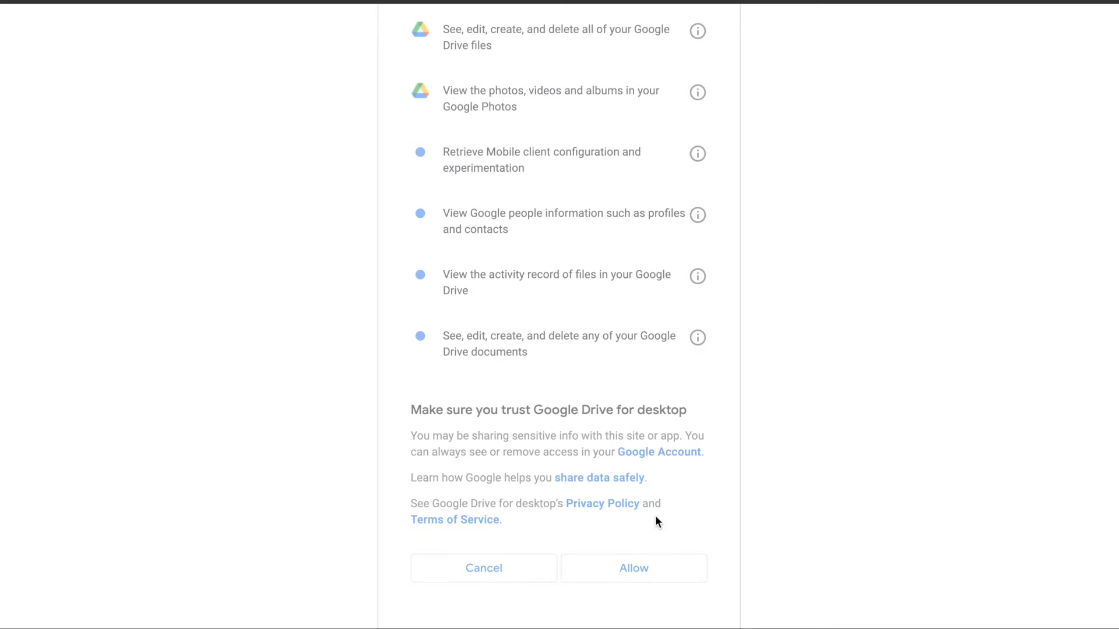
click(632, 567)
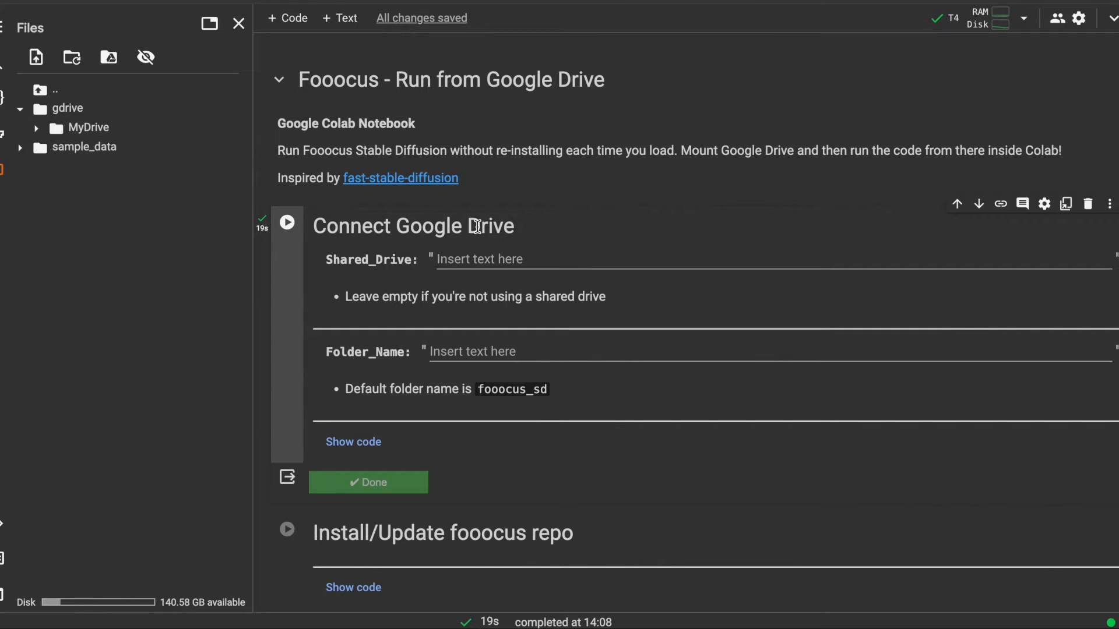
- Keep the default fooocus_sd folder name and run the Install/Update fooocus repo cell
scroll(down, 3)
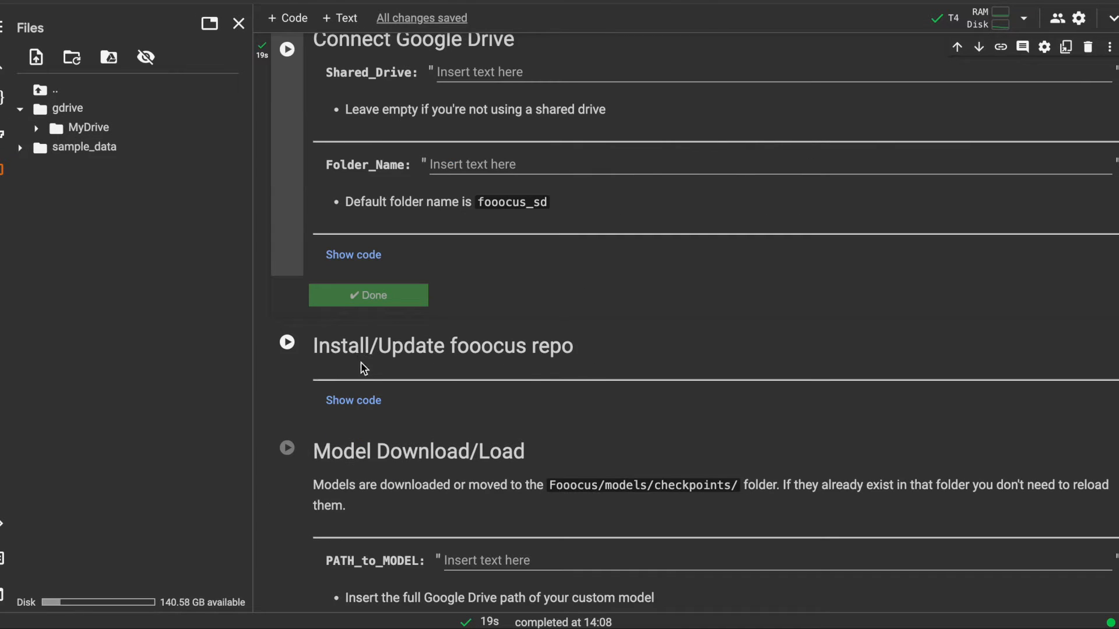
mouse_move(416, 404)
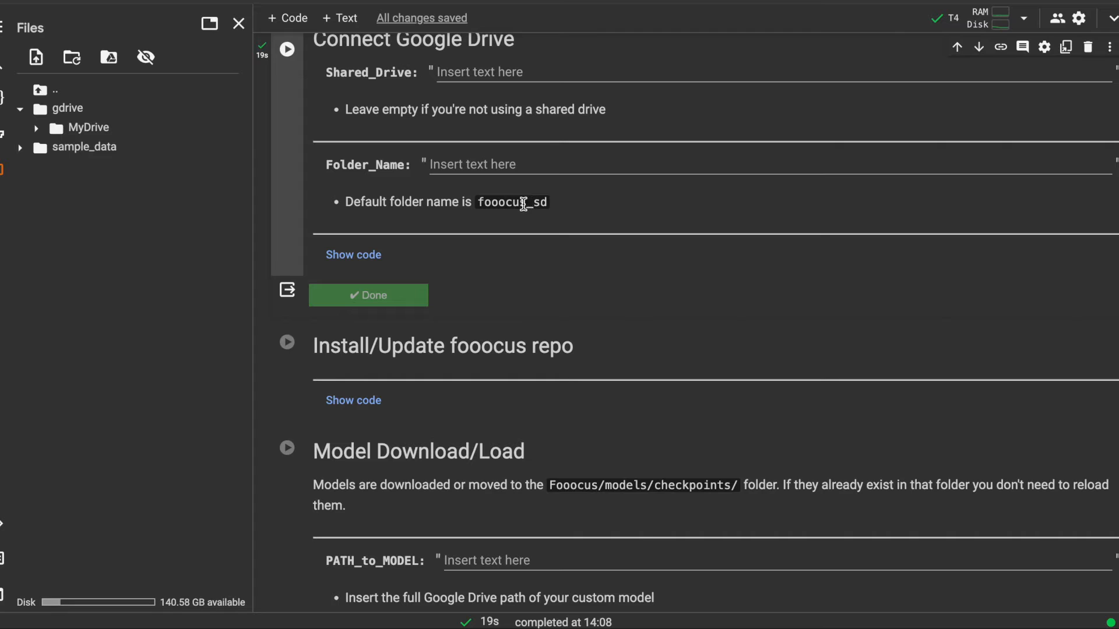
mouse_move(595, 387)
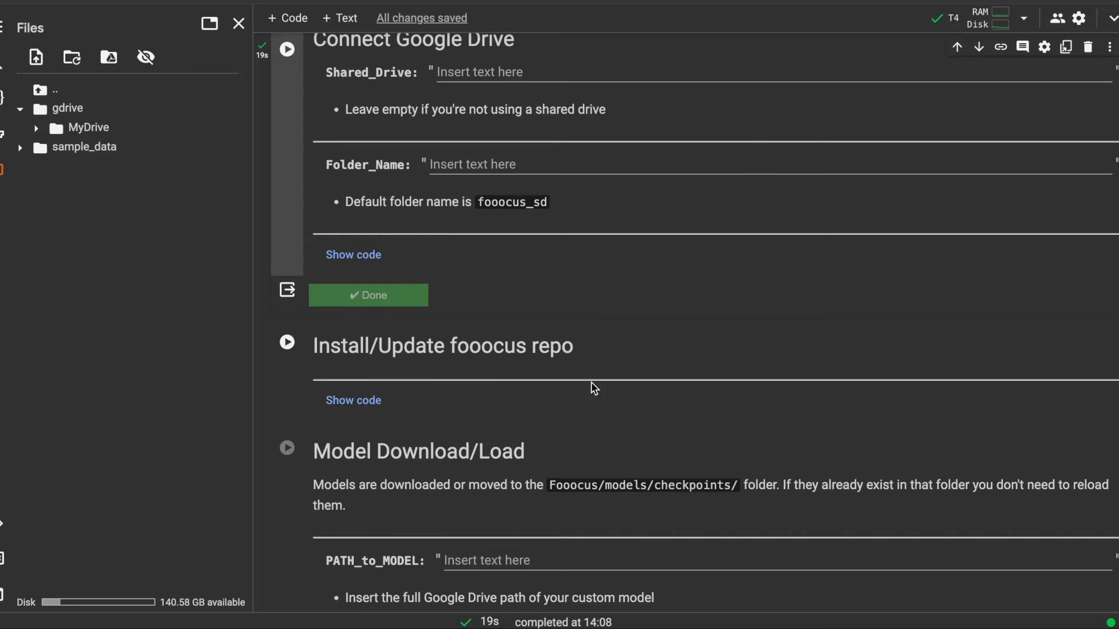
mouse_move(616, 437)
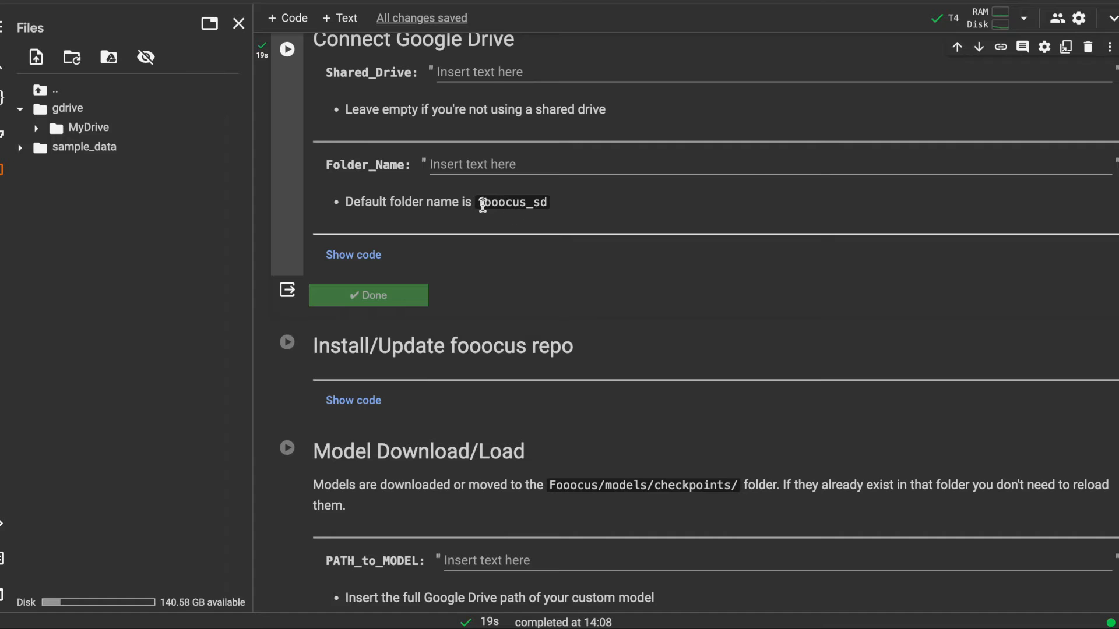
double_click(511, 202)
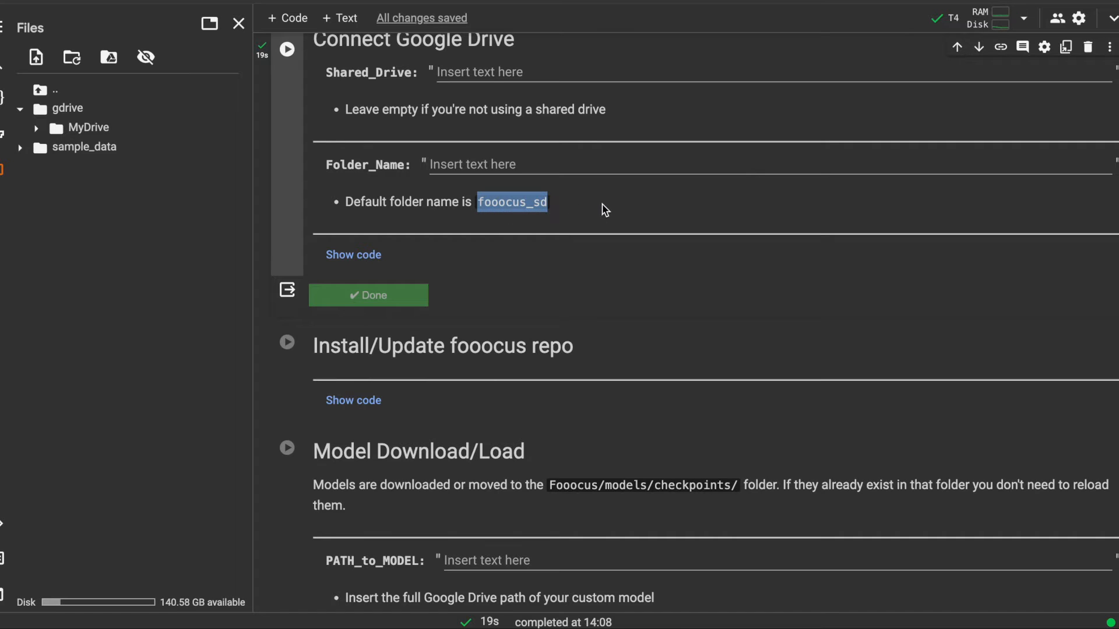
click(485, 165)
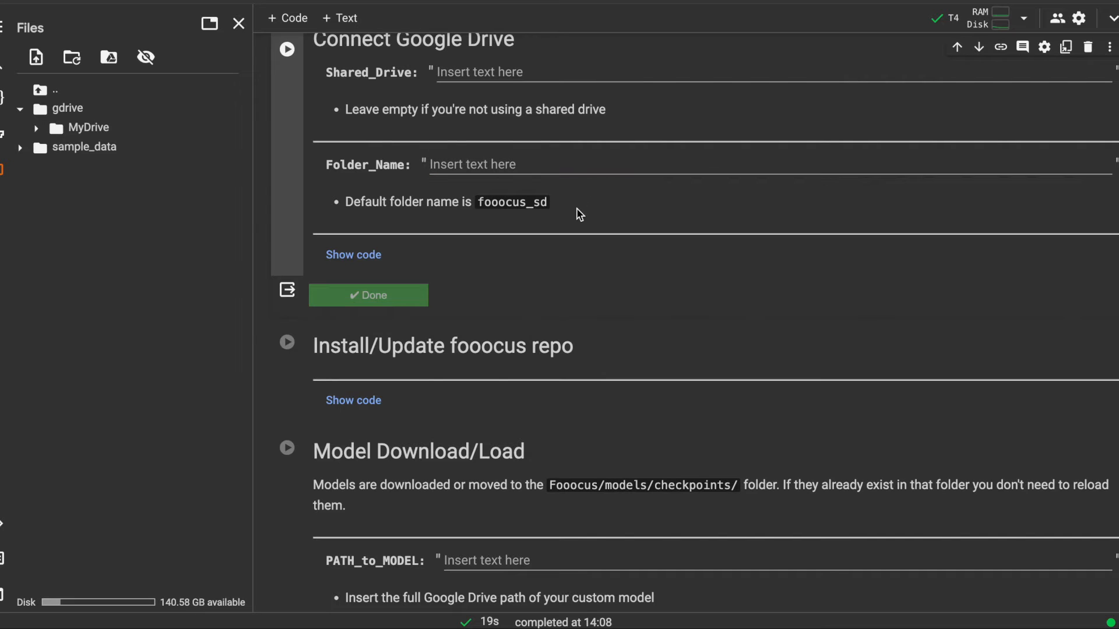
click(286, 343)
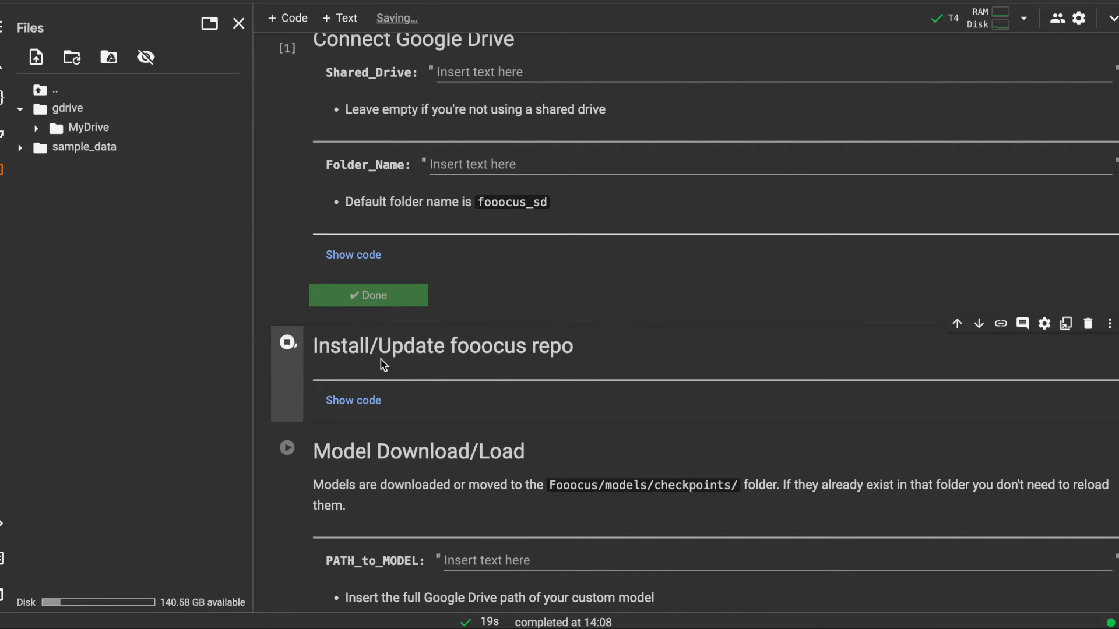
click(286, 343)
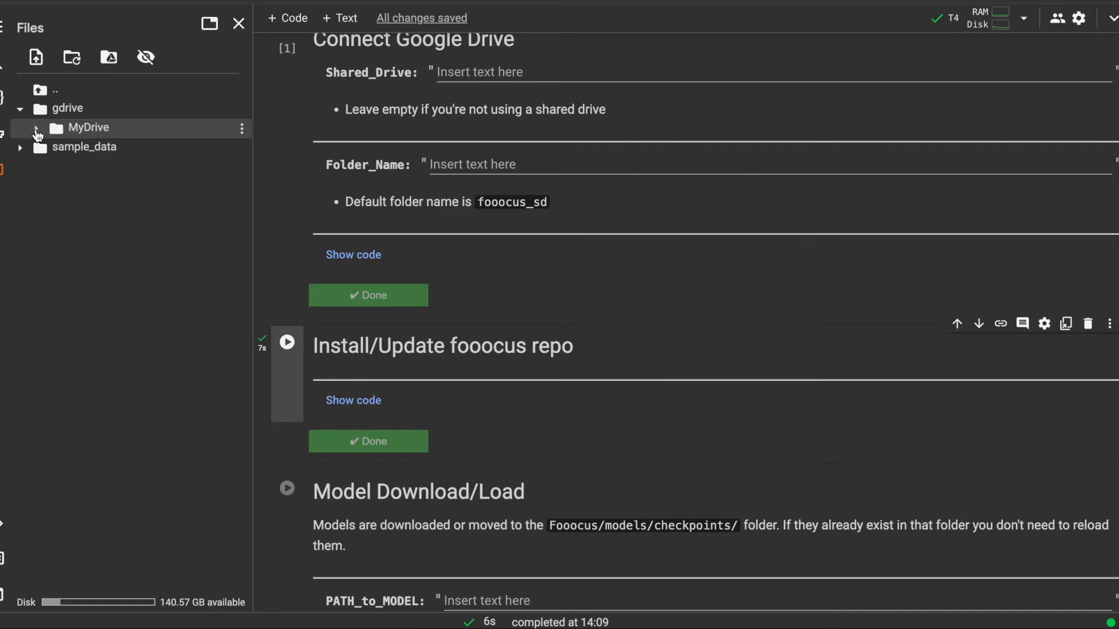
- Expand MyDrive > fooocus_sd in the Files panel to show the Fooocus folder
click(35, 132)
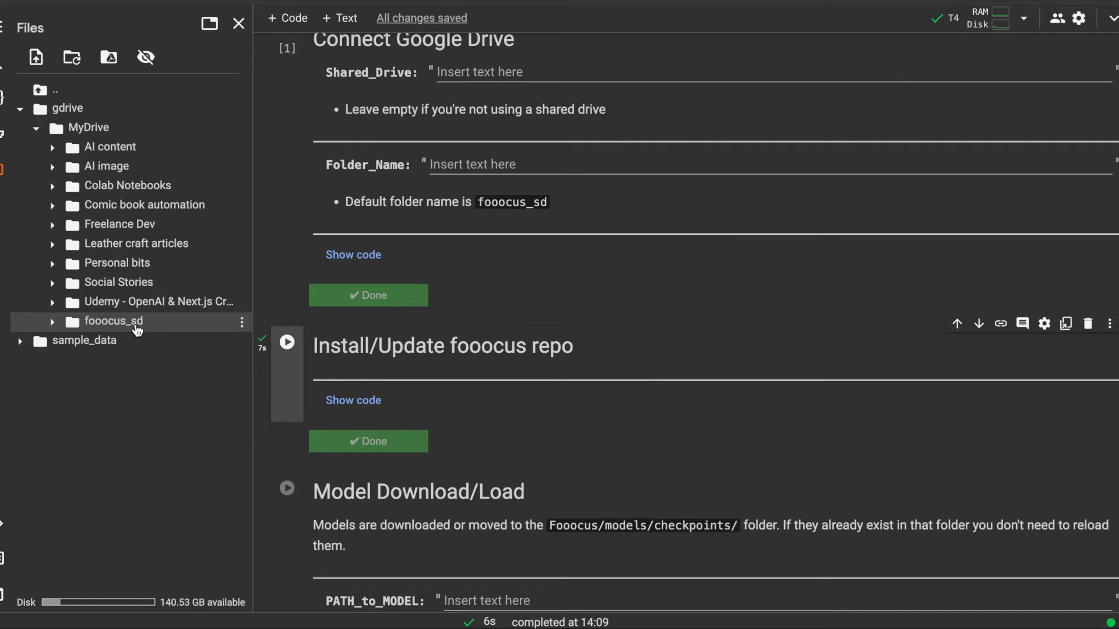
click(52, 321)
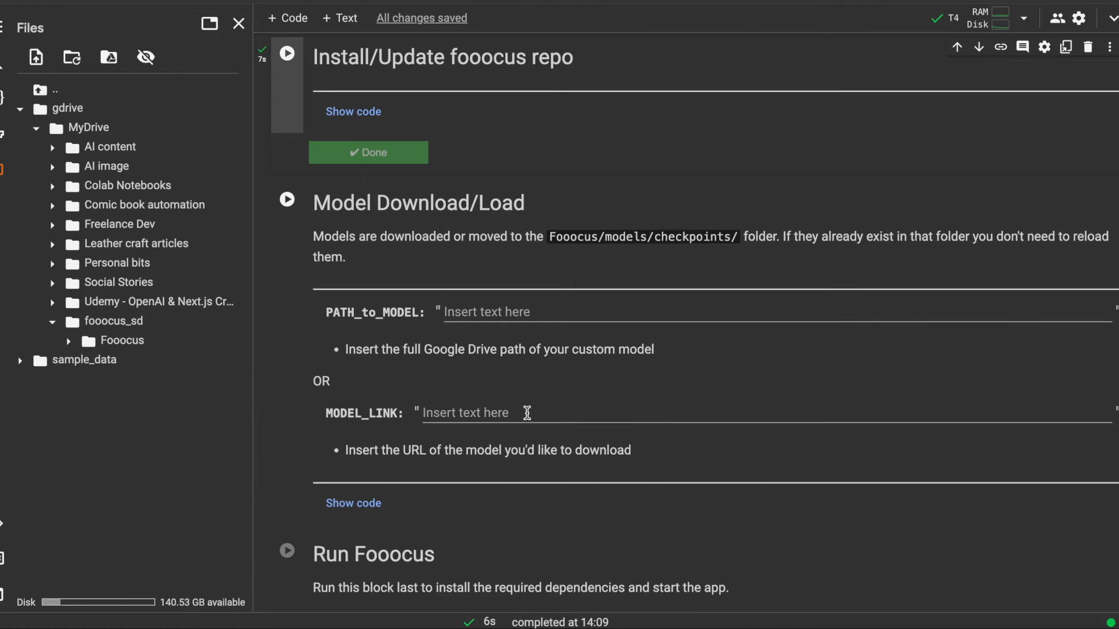
- Enter the juggernautXL_version6Rundiffusion Hugging Face URL in MODEL_LINK and run Model Download/Load
click(468, 413)
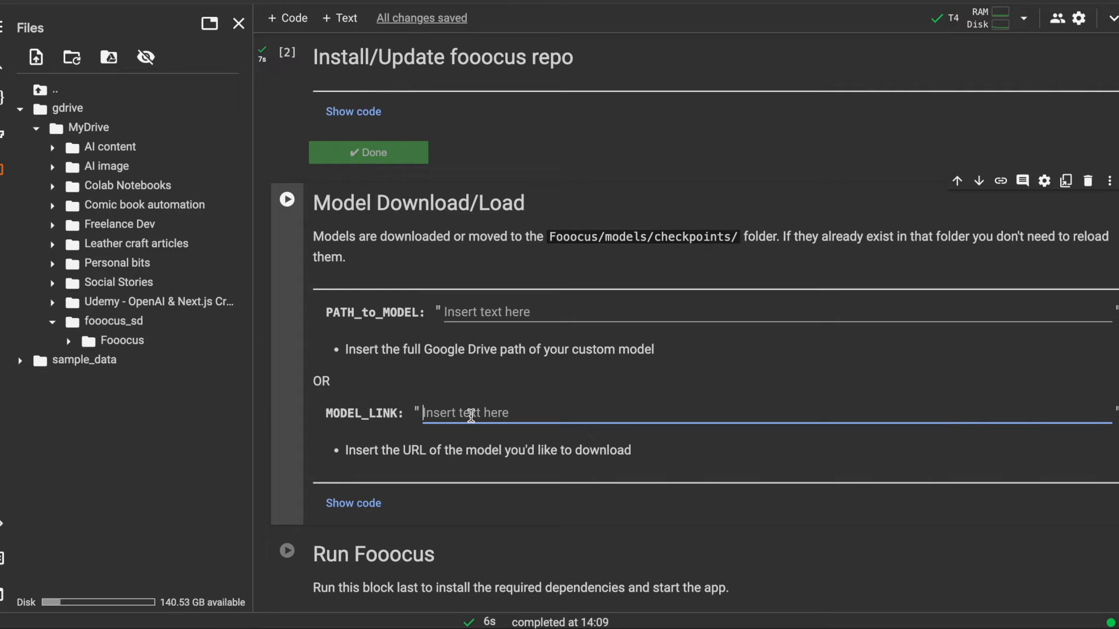
click(500, 312)
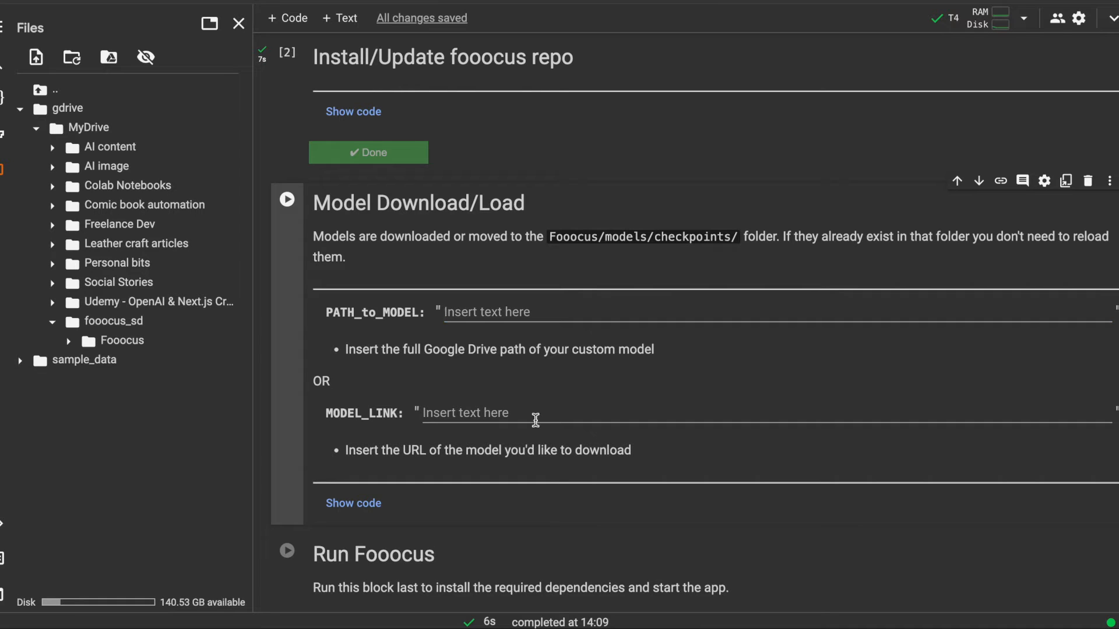
text(https://huggingface.co/lllyasviel/fav_models/resolve/main/fav/juggernautXL_version6Rundiffusion.safetensors)
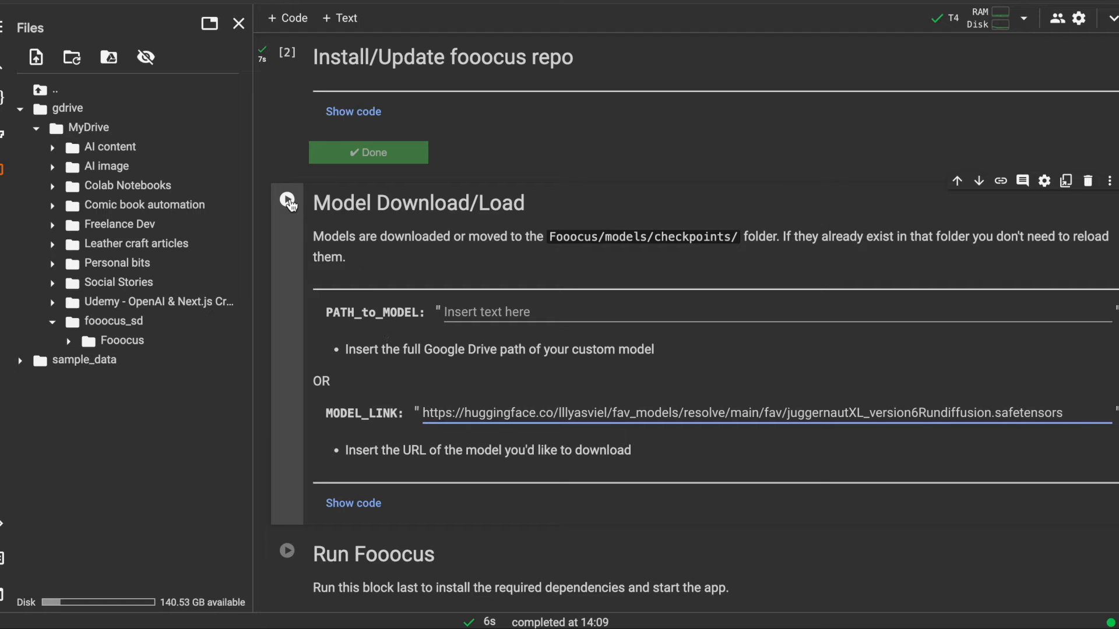
click(286, 198)
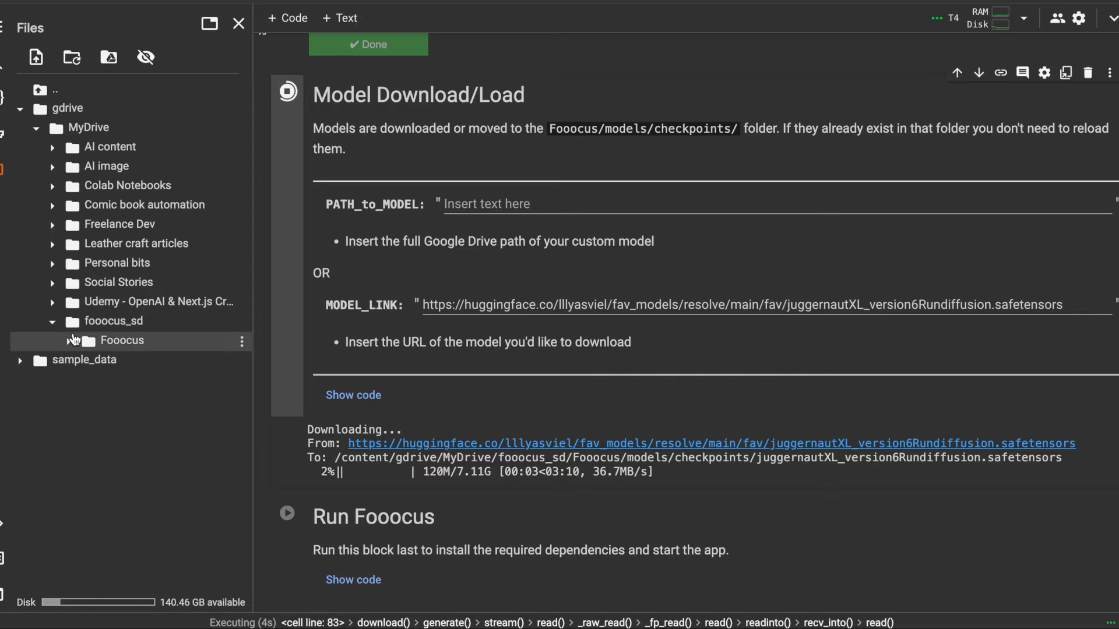
- Expand Fooocus > models > checkpoints to watch the model file download
click(121, 341)
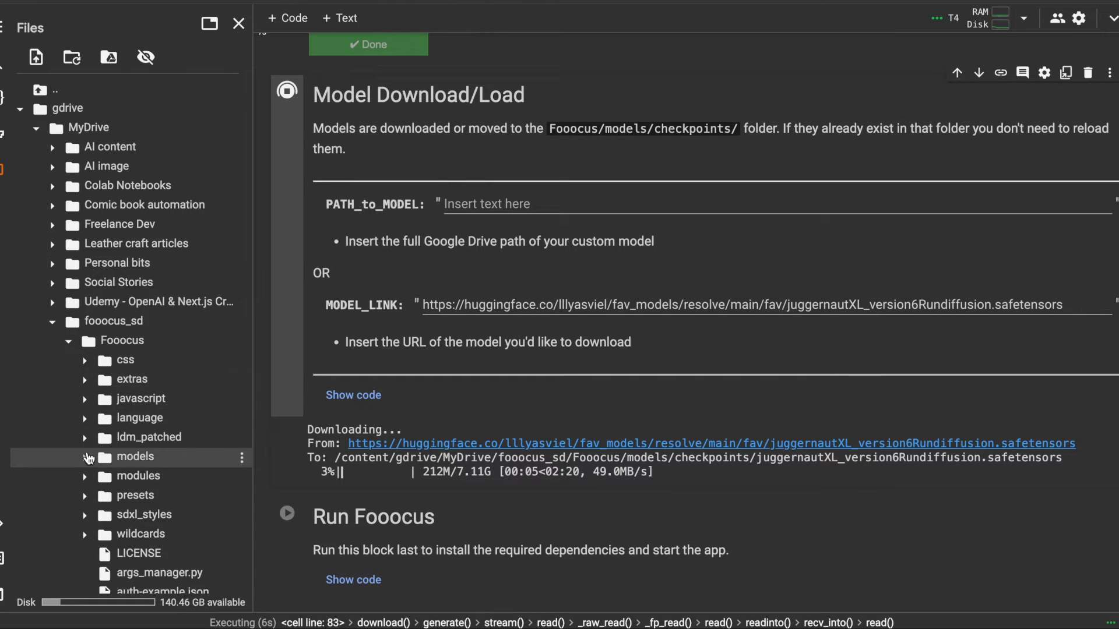
click(85, 457)
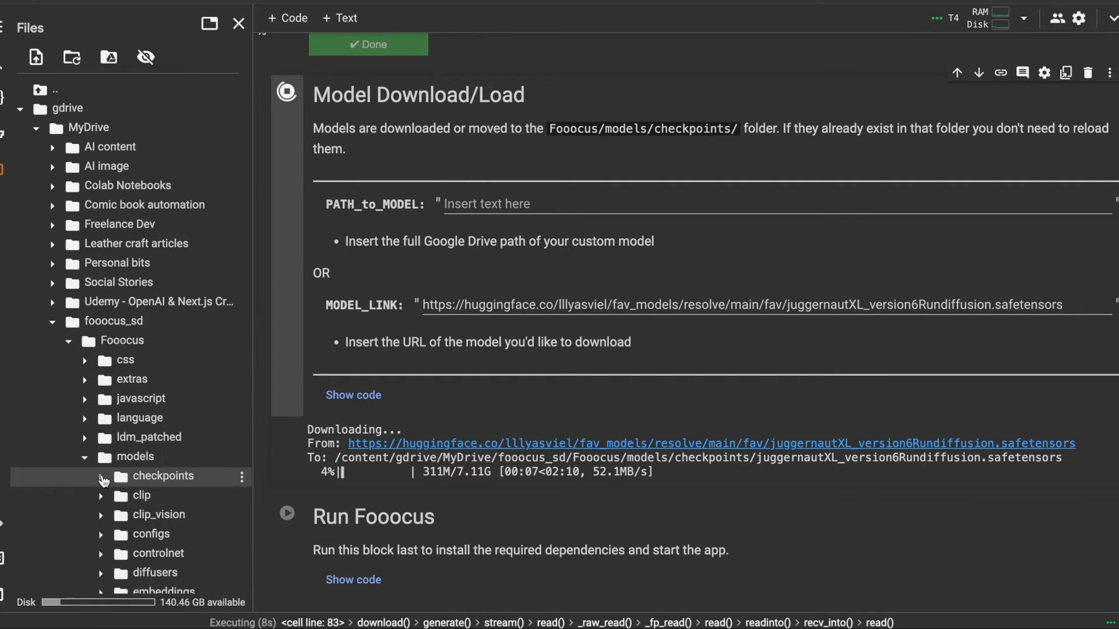
click(103, 476)
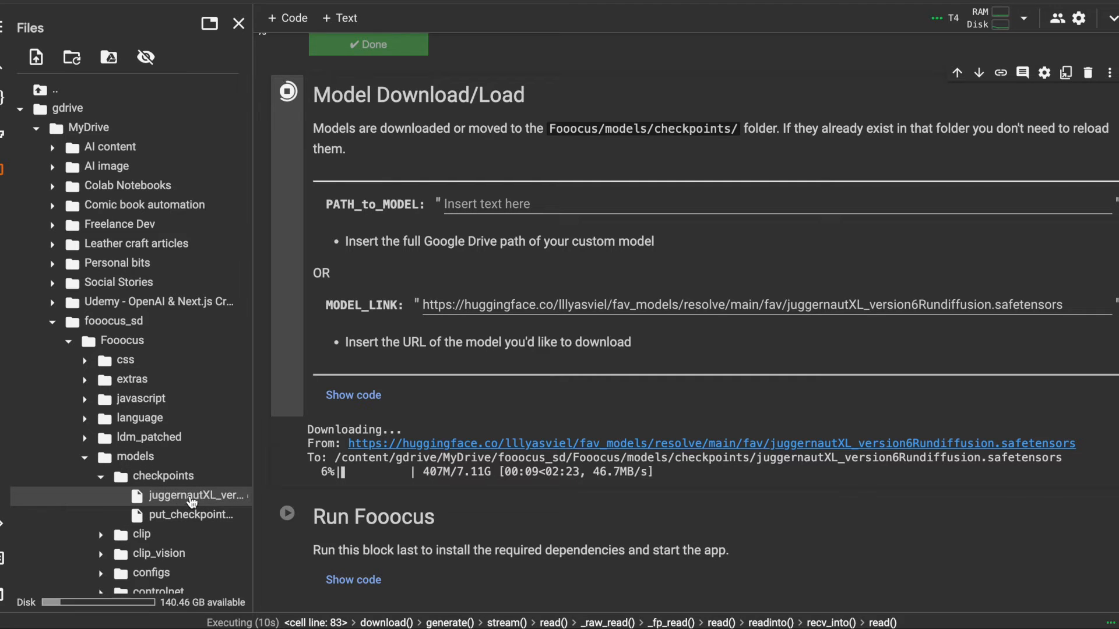
mouse_move(193, 496)
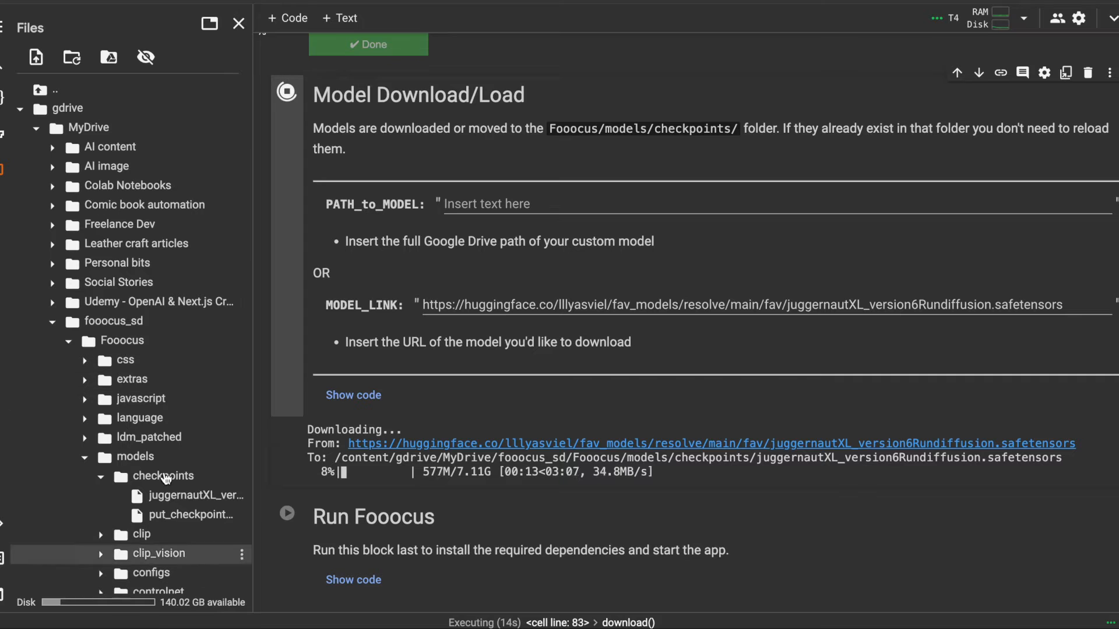
scroll(down, 3)
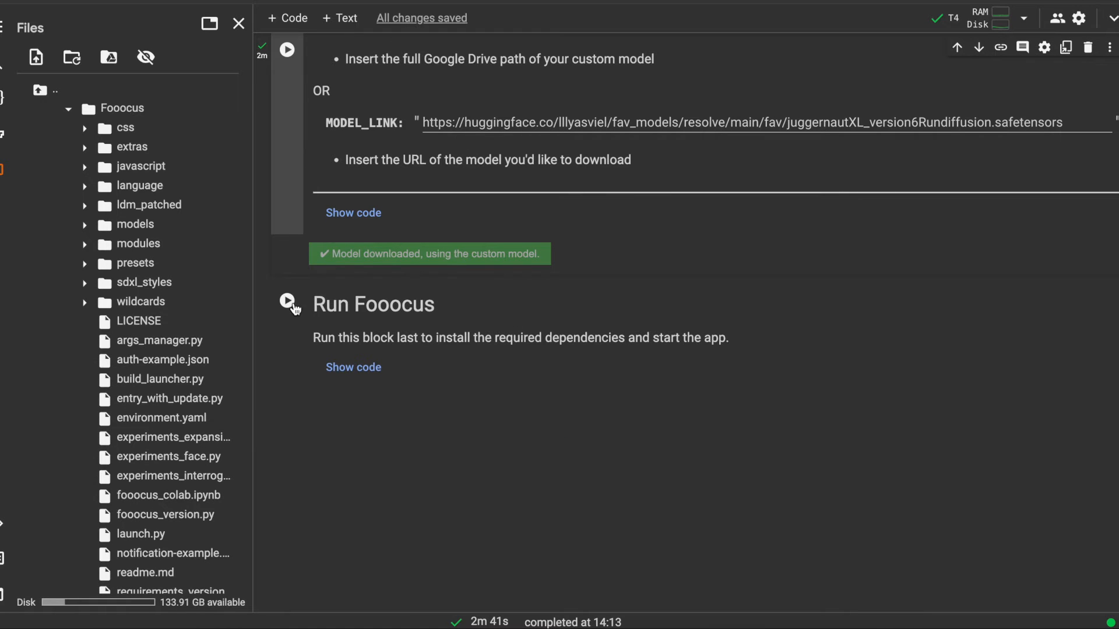
- Run the Run Fooocus cell and select the public gradio.live URL from its output
click(287, 304)
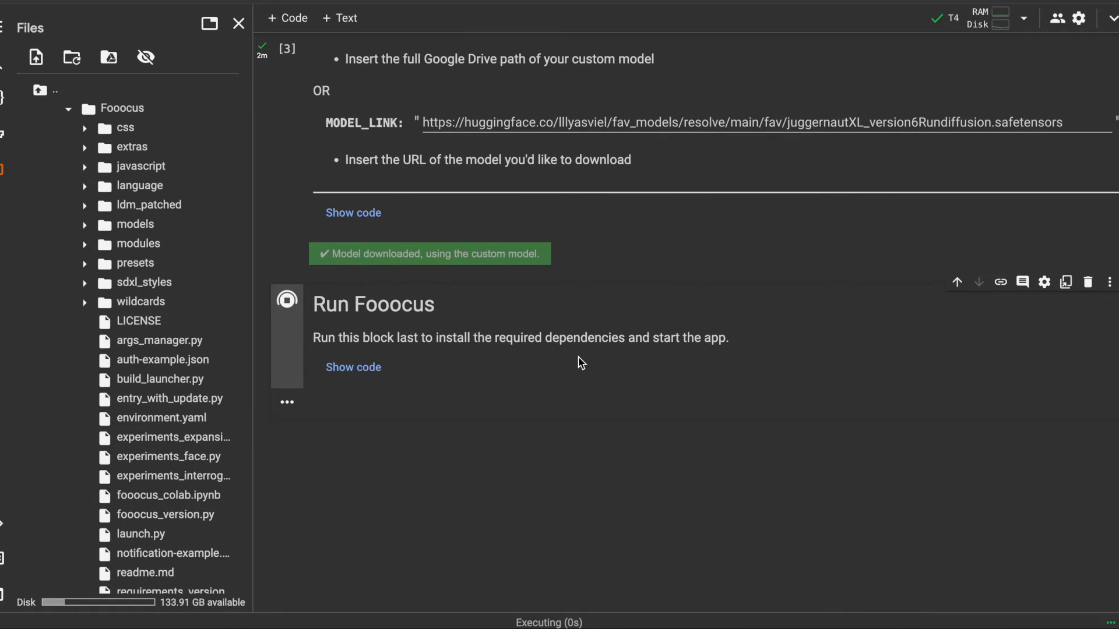
click(286, 301)
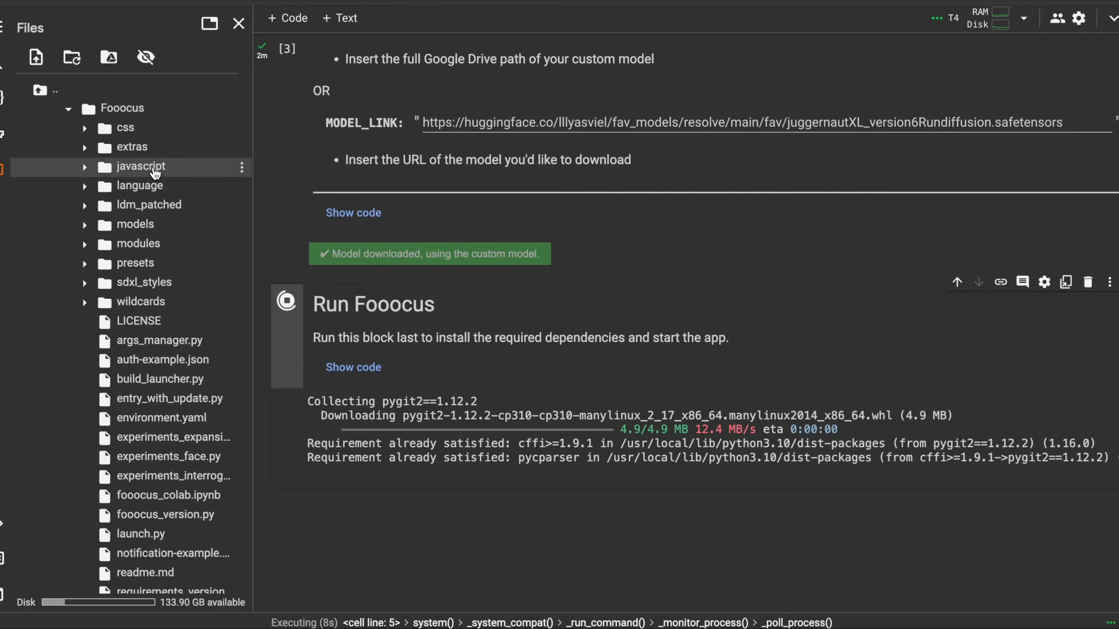
scroll(down, 3)
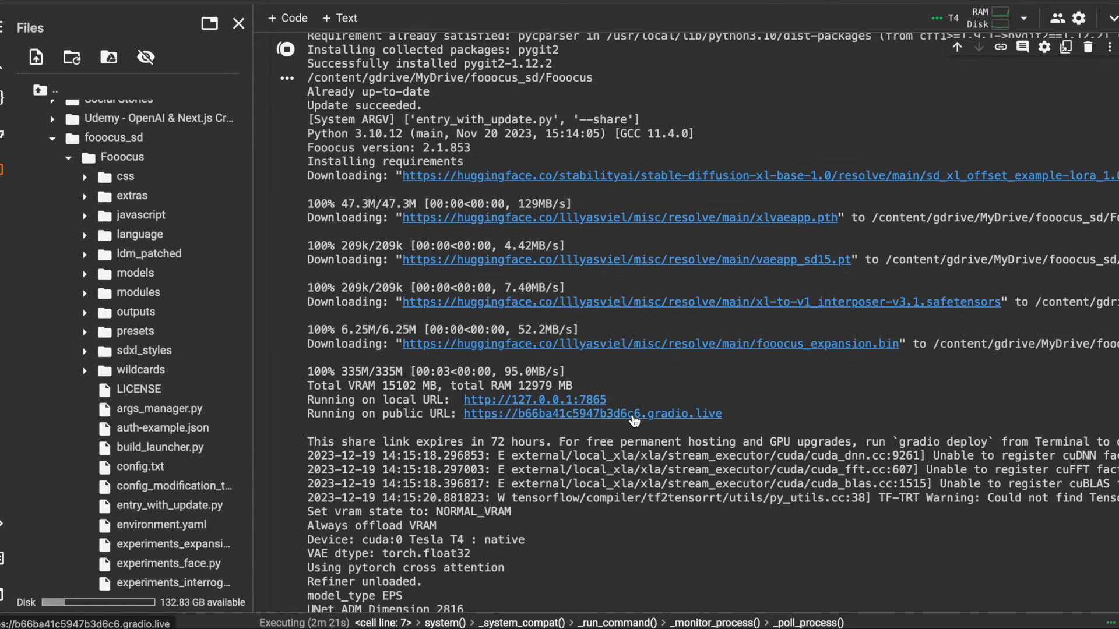
double_click(592, 414)
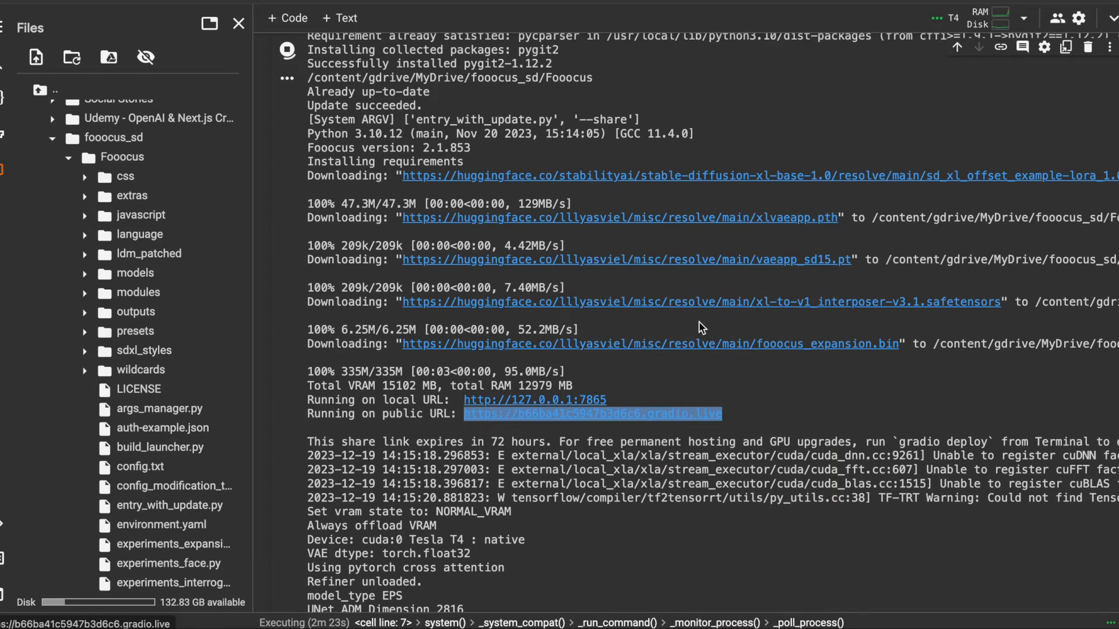
click(592, 414)
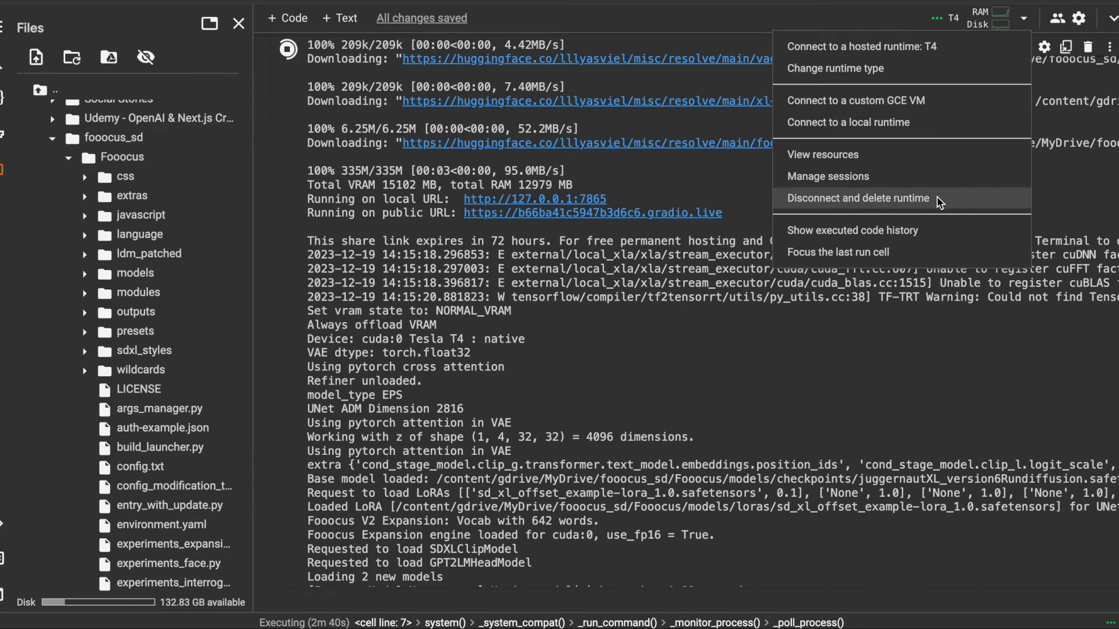
- Disconnect and delete the runtime, then start the Connect Google Drive cell on a fresh one
click(857, 198)
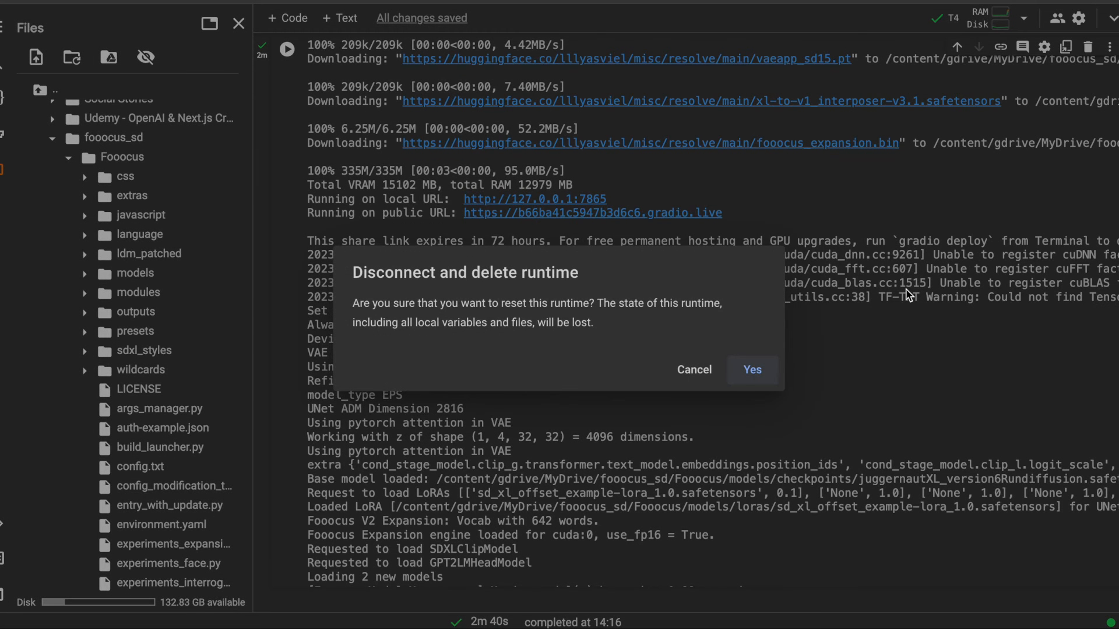
click(752, 370)
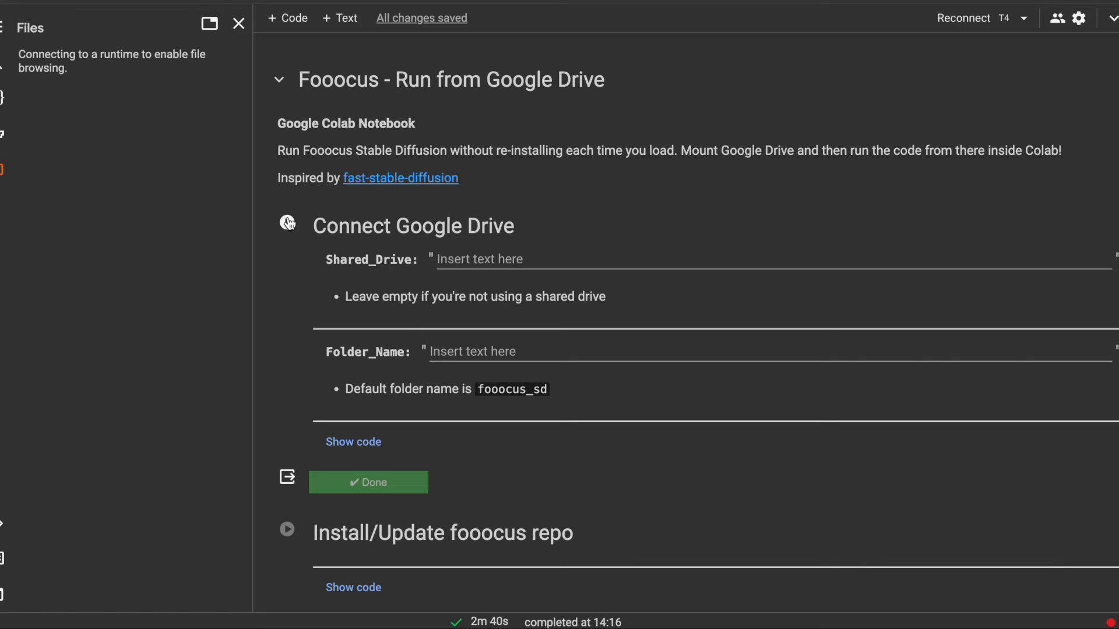
click(287, 221)
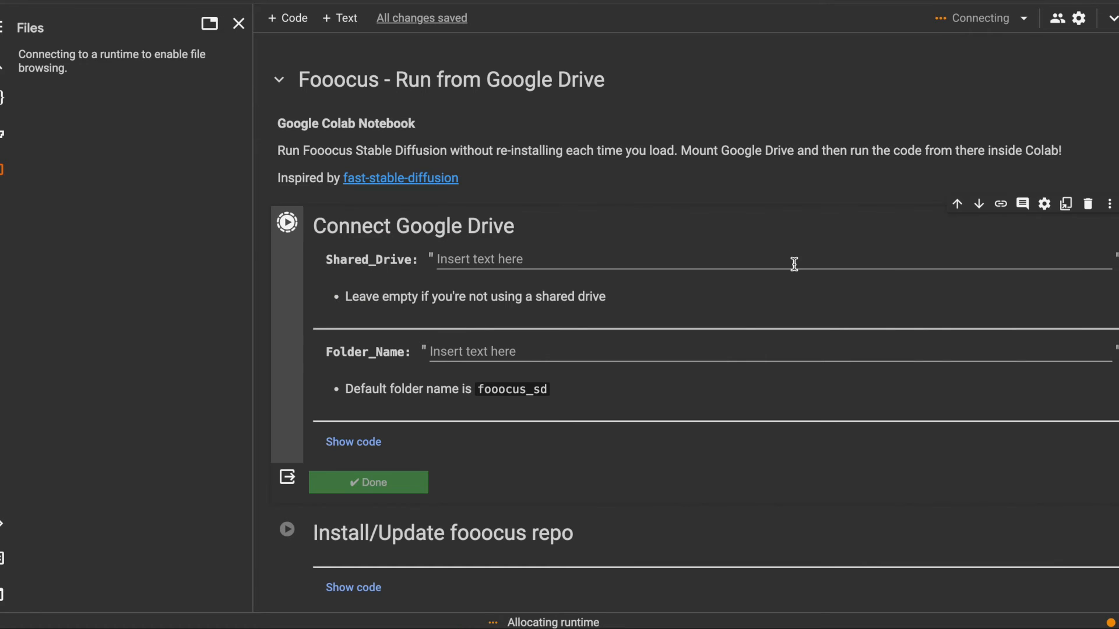
- Re-grant Drive access for the notebook and choose the Google account
click(368, 483)
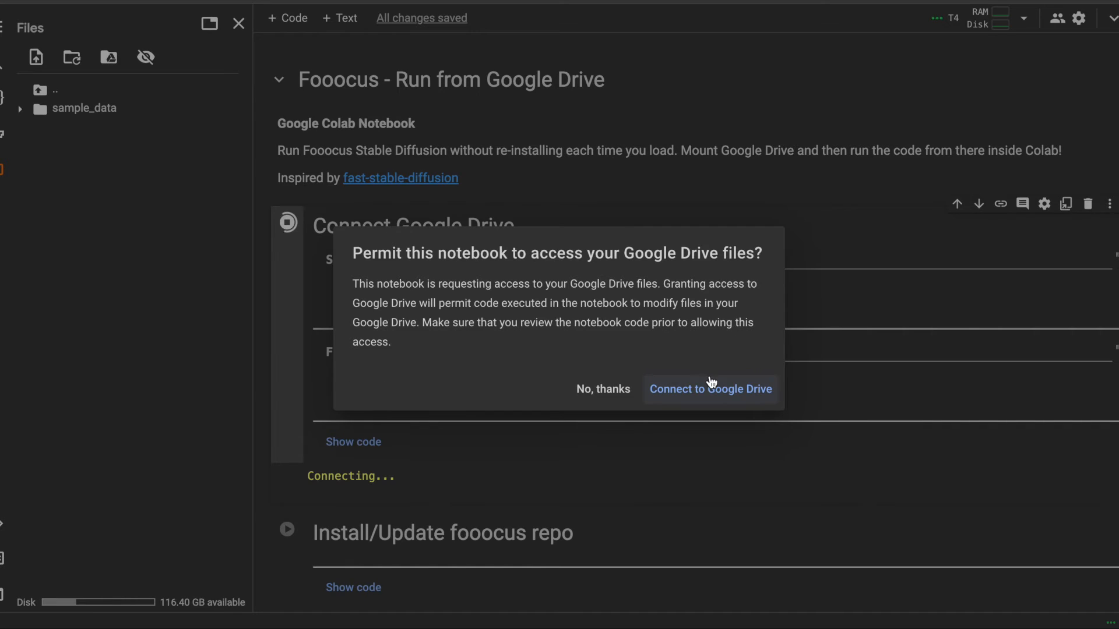
click(710, 389)
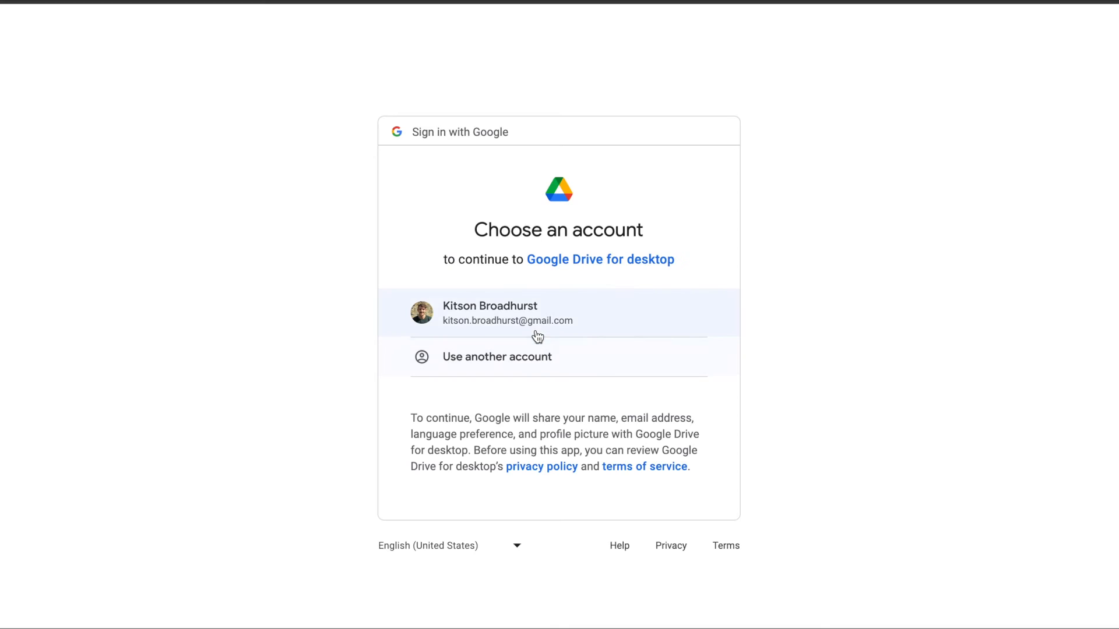
click(507, 313)
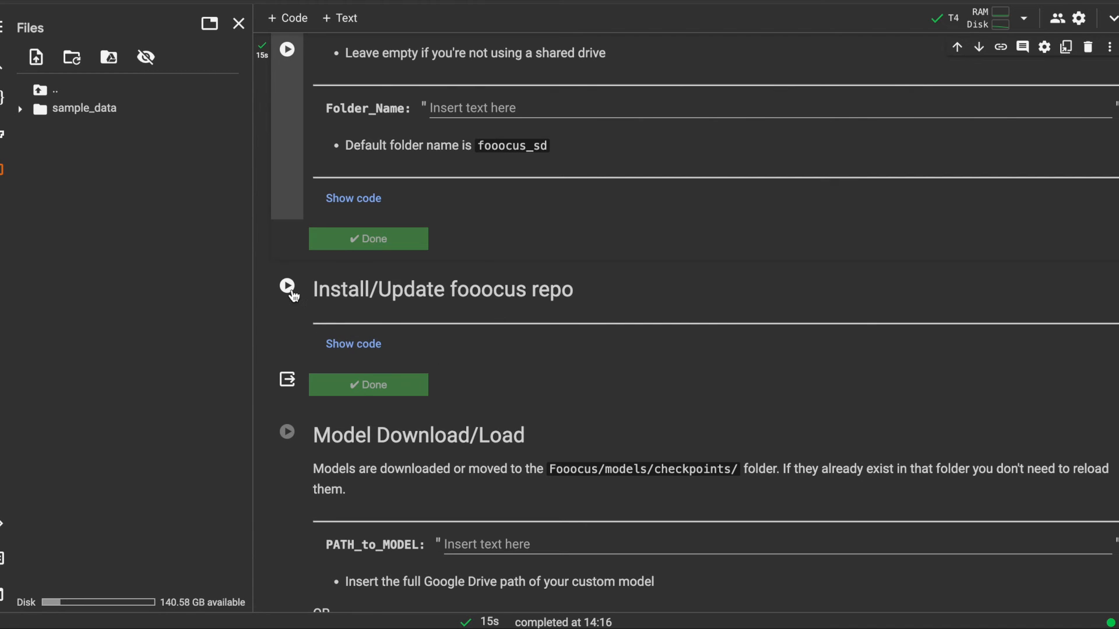
mouse_move(560, 378)
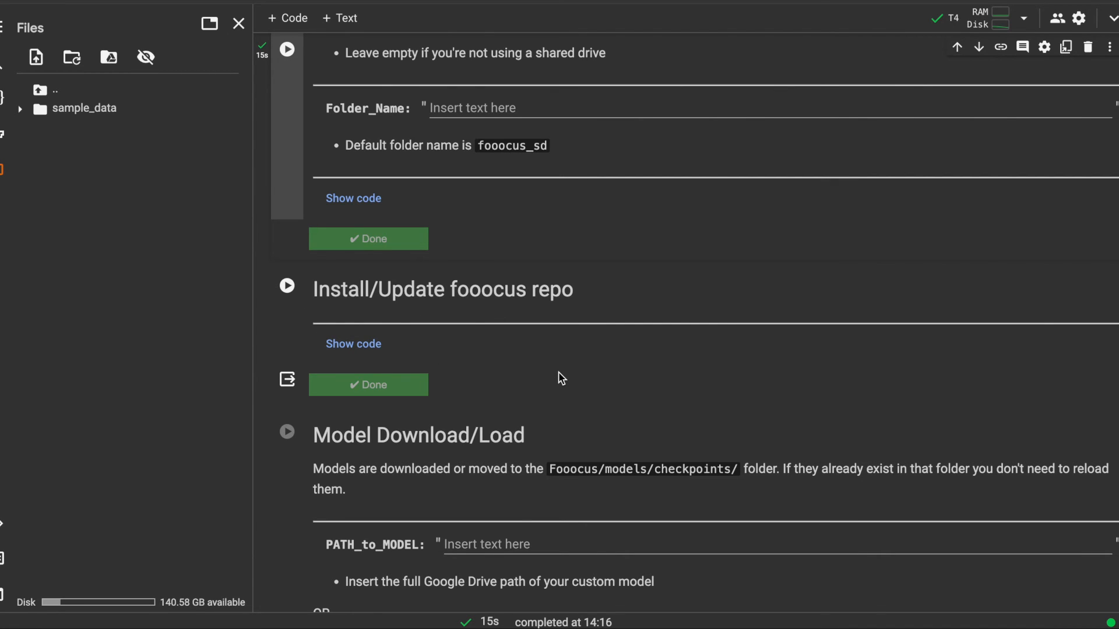
- Rerun the notebook cells on the fresh runtime and open the new public gradio.live link
scroll(down, 3)
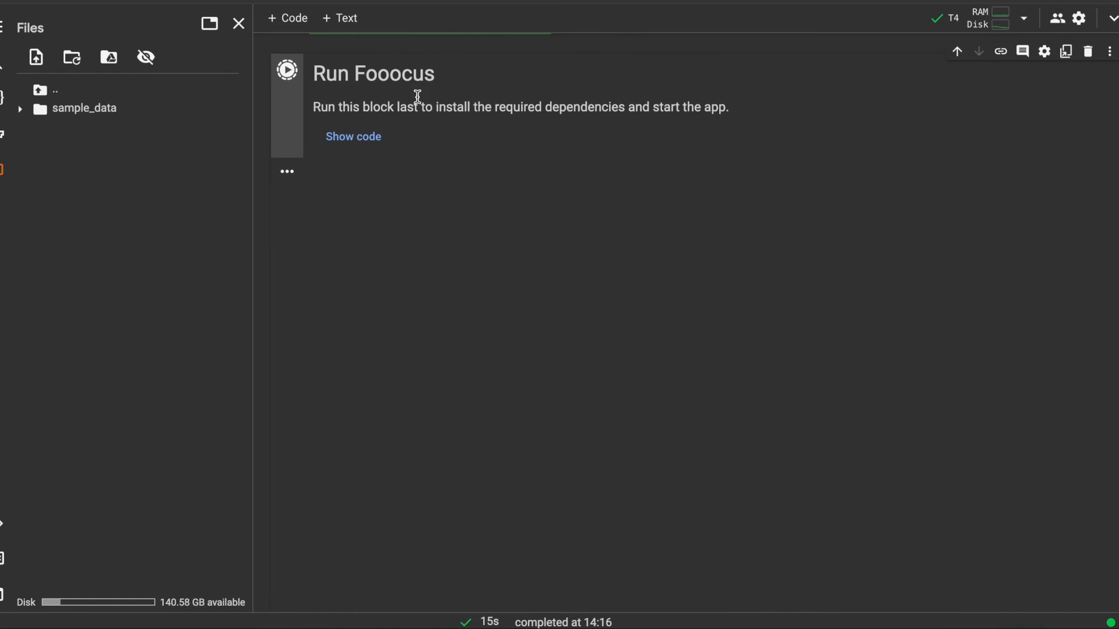
click(286, 70)
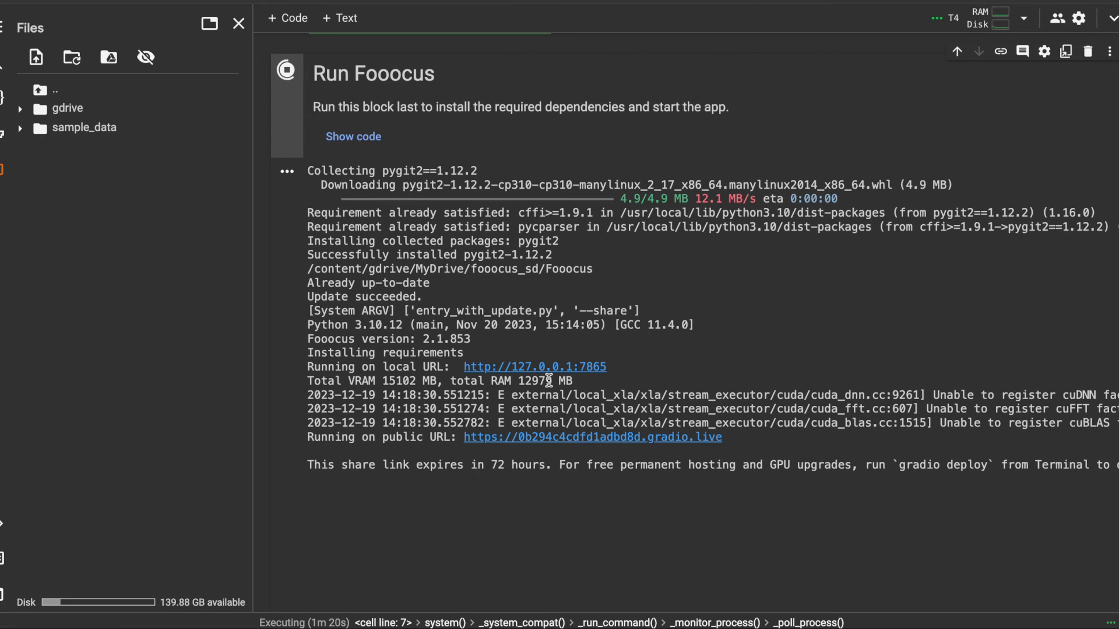
right_click(592, 437)
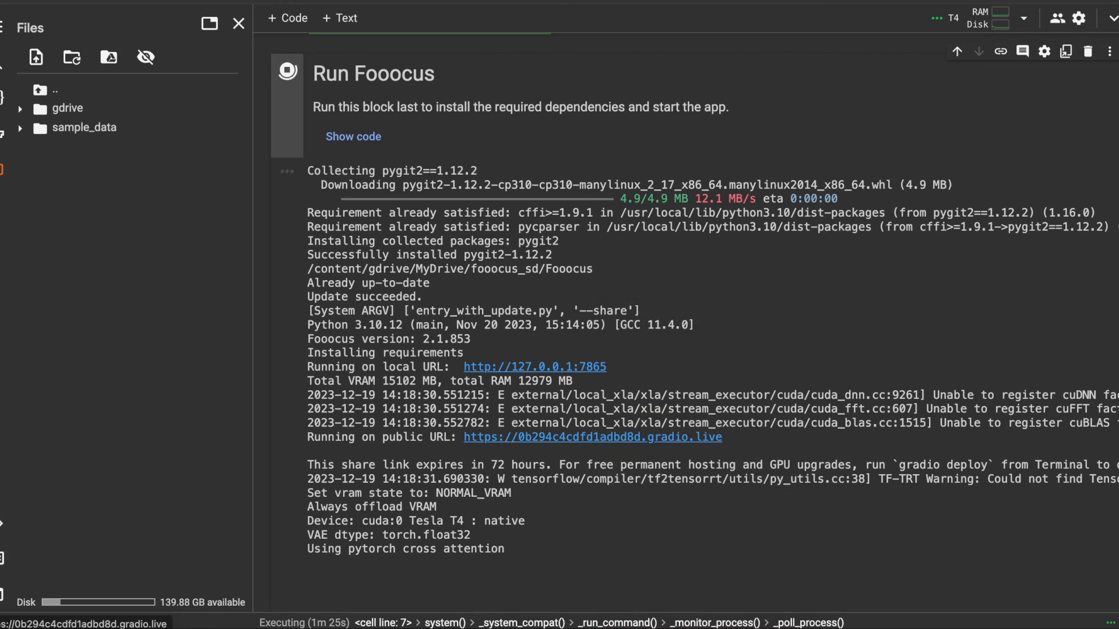
click(592, 437)
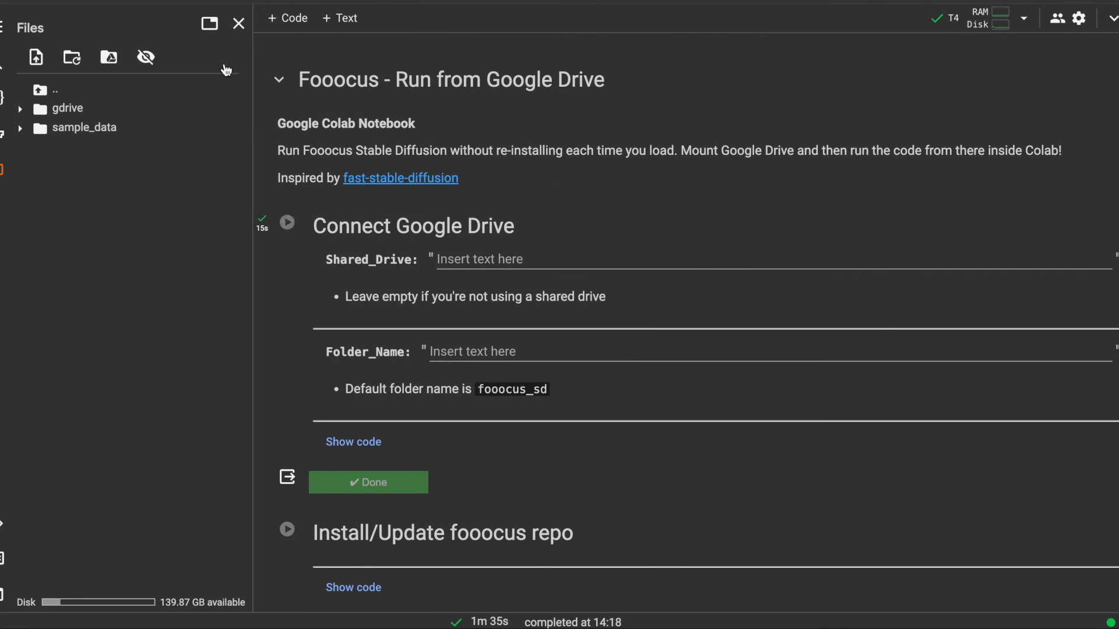
- Expand gdrive > MyDrive > Fooocus > outputs in Files and focus the Folder_Name field
click(20, 107)
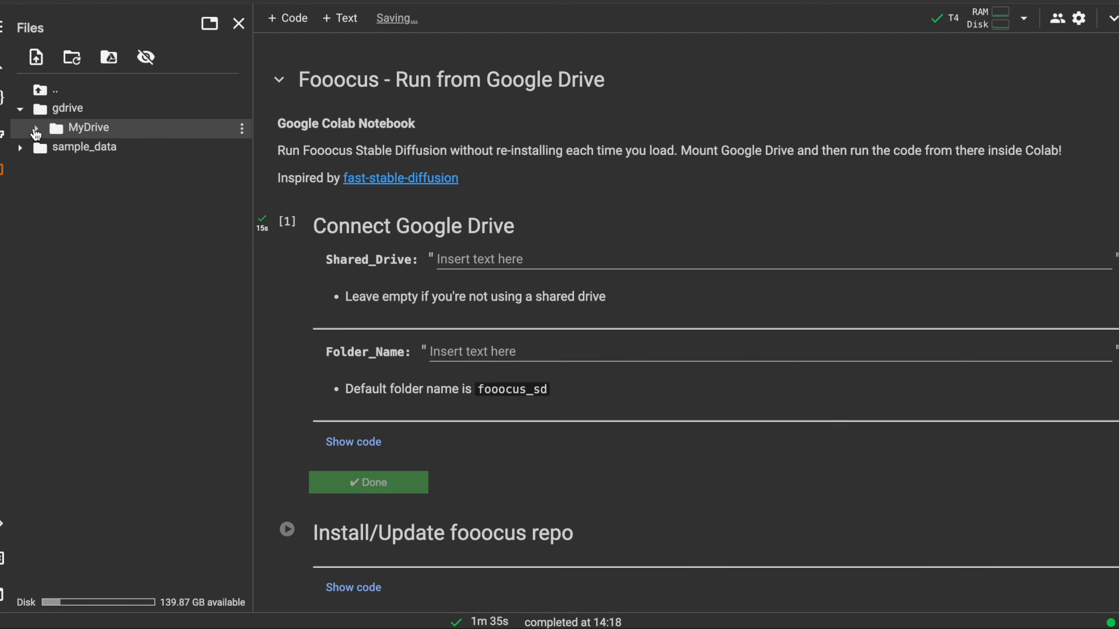
click(34, 128)
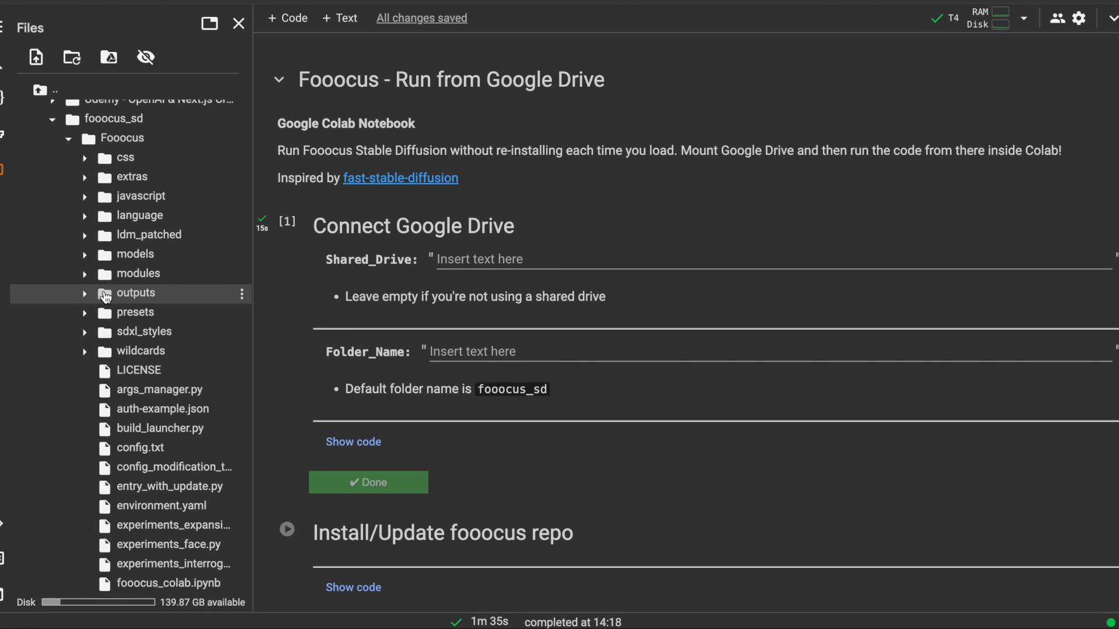
click(84, 294)
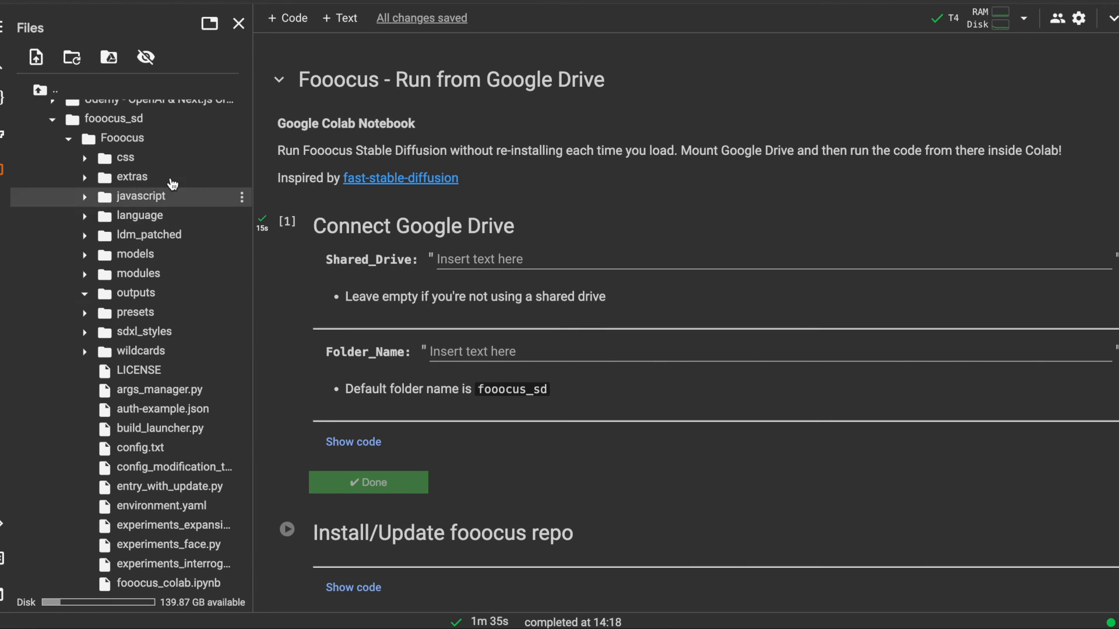
scroll(down, 3)
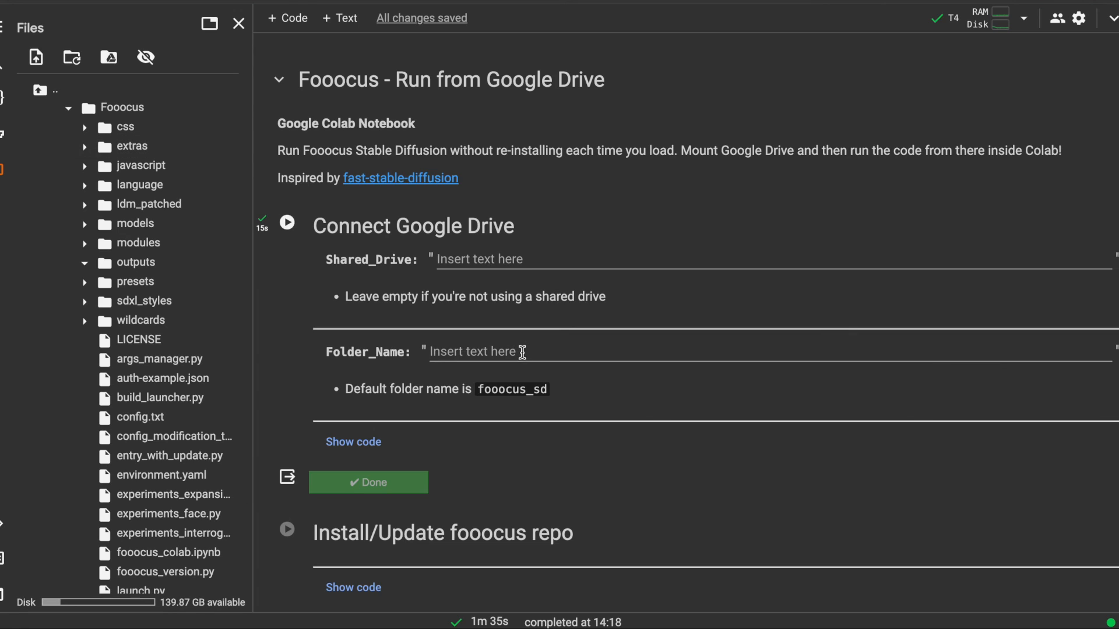
click(500, 351)
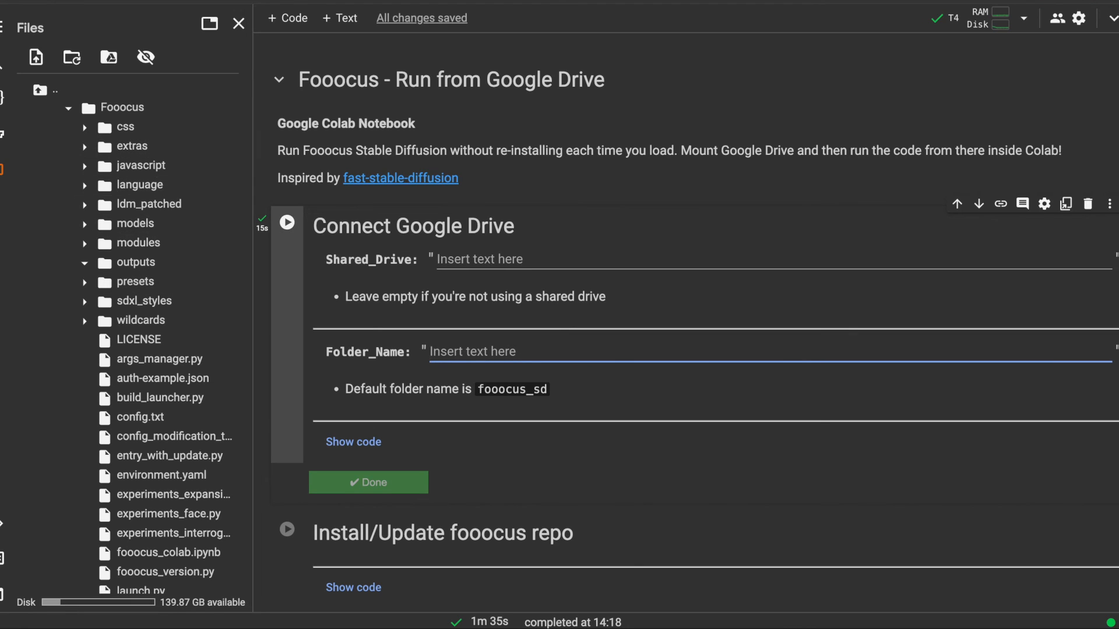